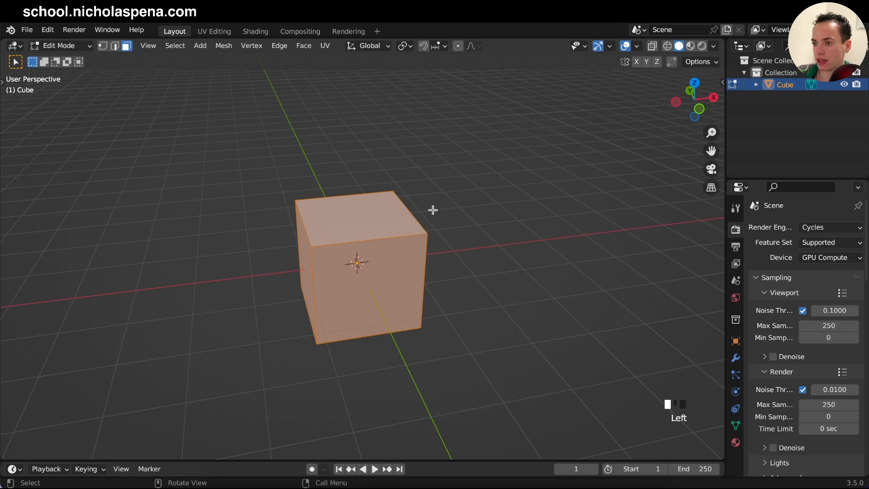
# Delete the cube's top face and return to Object Mode.
pyautogui.press('x')
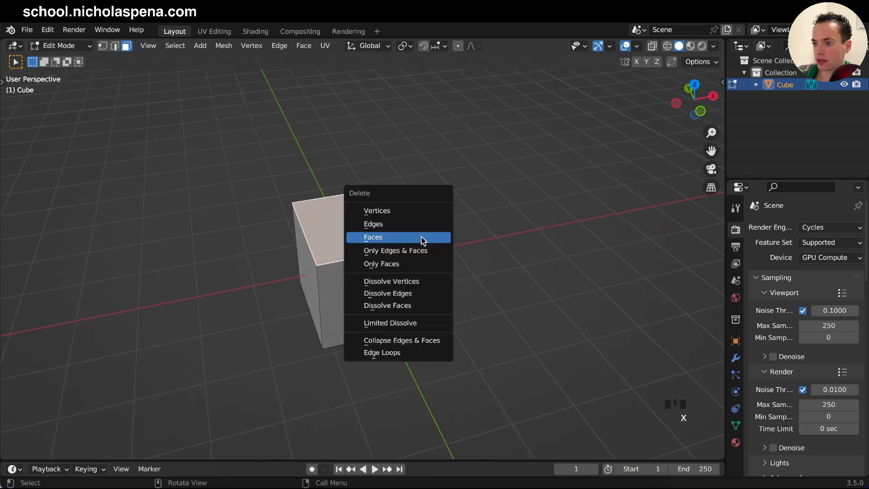
pyautogui.click(372, 236)
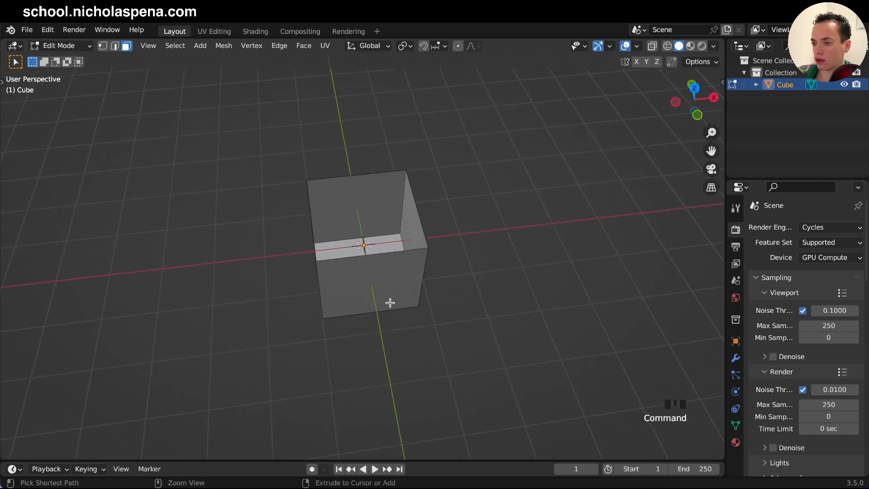
pyautogui.press('Tab')
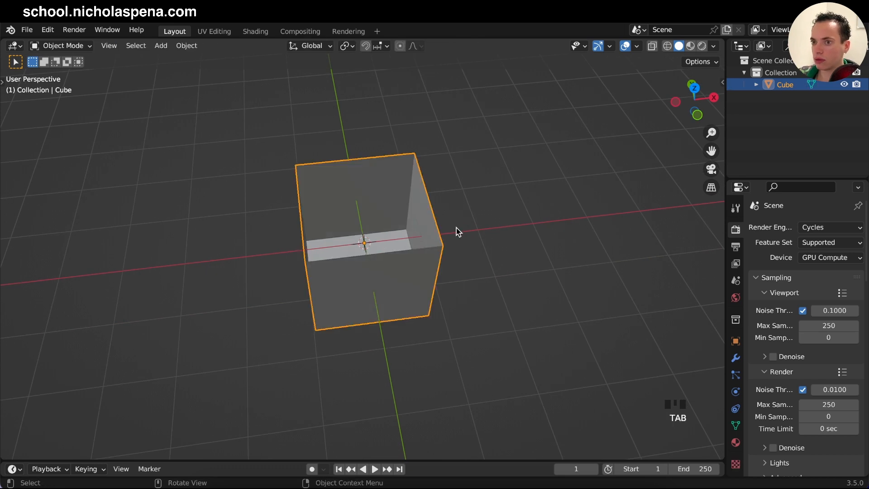
# Add a Subdivision Surface modifier to the open box.
pyautogui.moveTo(457, 232); pyautogui.dragTo(640, 247)
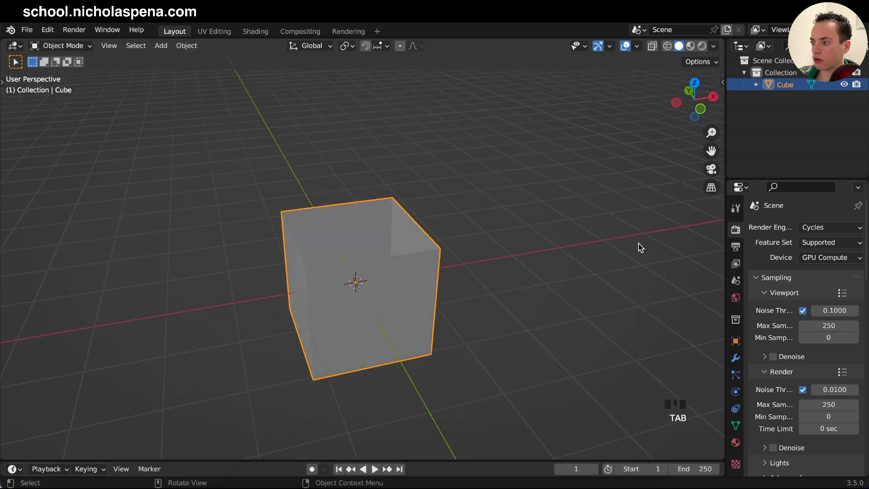
pyautogui.click(735, 358)
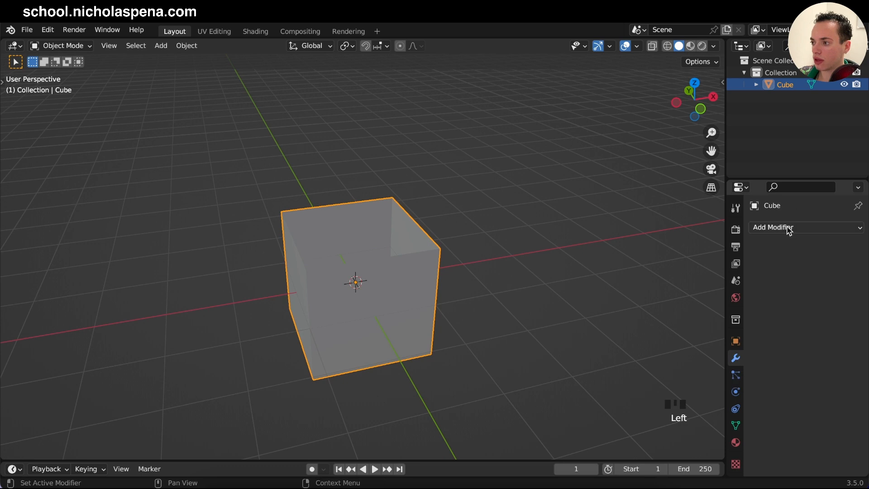
pyautogui.click(773, 227)
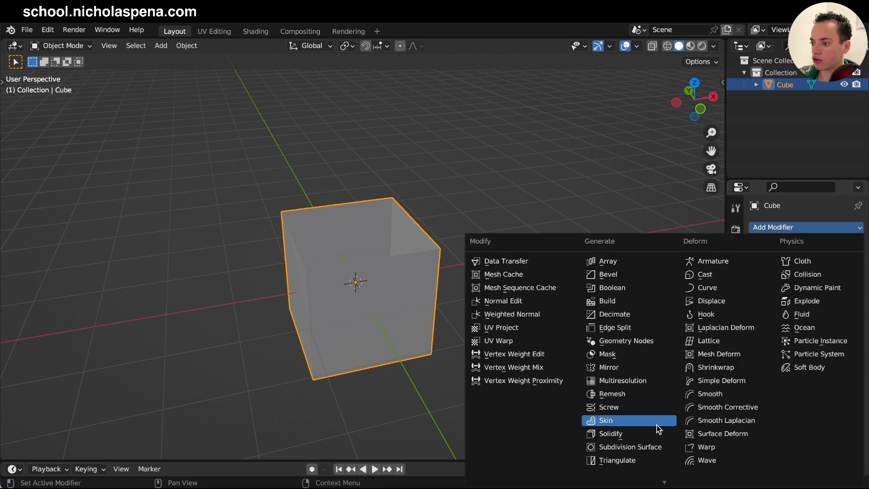
pyautogui.click(629, 446)
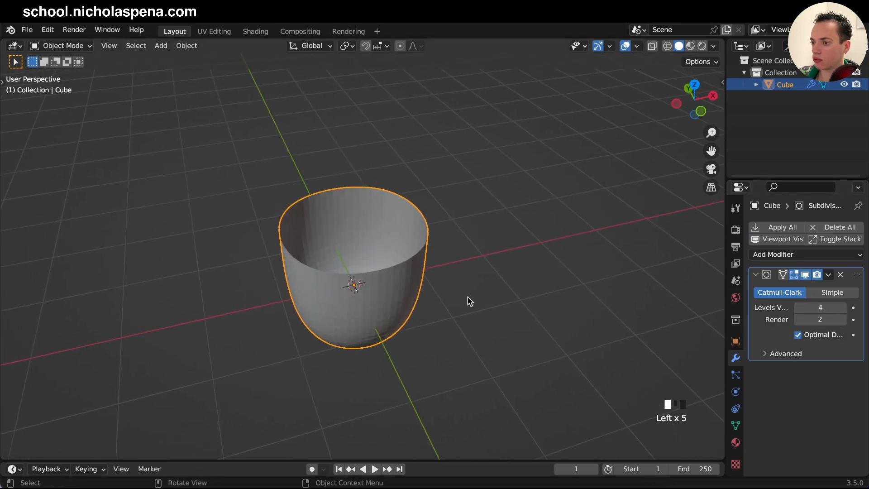
# Add a Solidify modifier with Even Thickness enabled and a larger thickness.
pyautogui.click(774, 254)
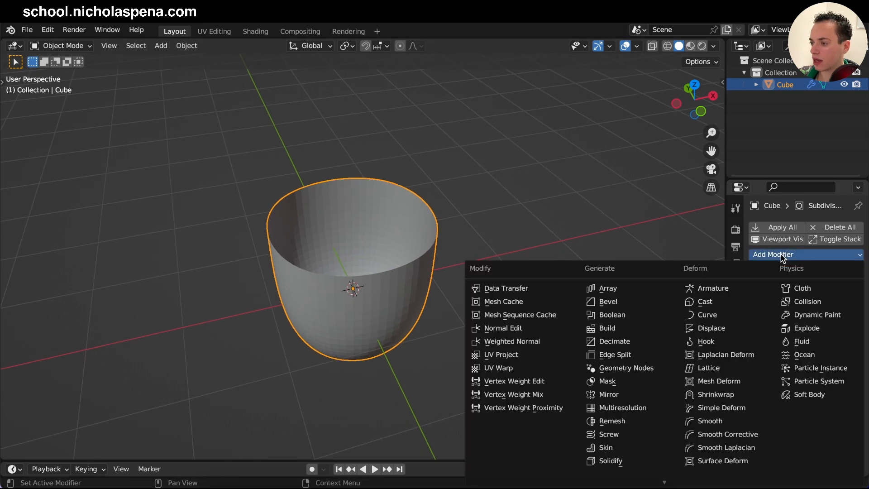
pyautogui.click(610, 460)
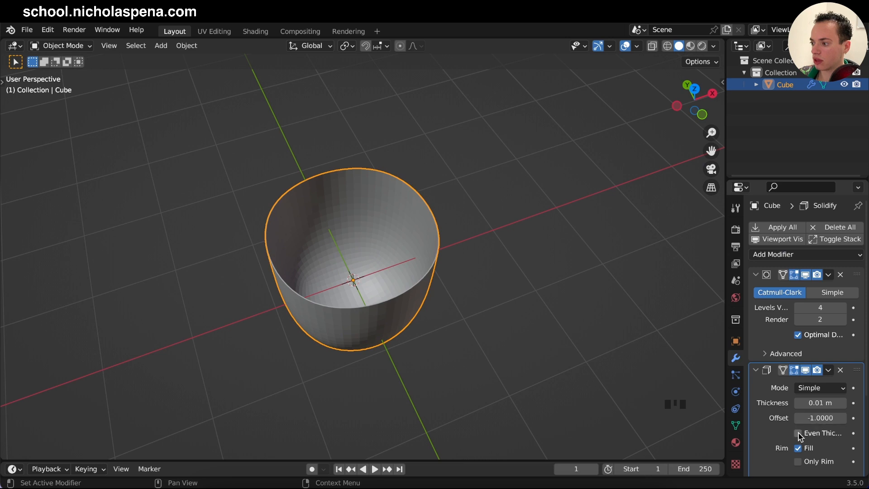
pyautogui.click(819, 403)
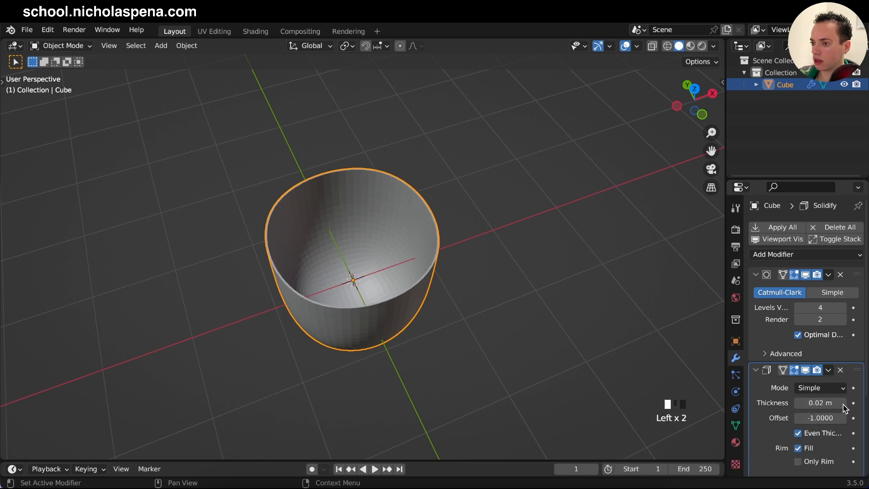
pyautogui.moveTo(820, 402); pyautogui.dragTo(837, 402)
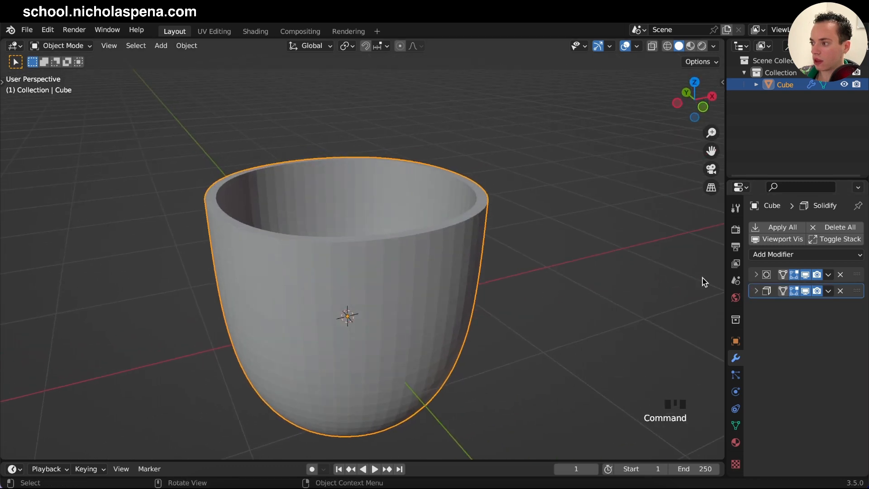
# Move Solidify above Subdivision Surface at 0.15 m thickness, then enter Edit Mode.
pyautogui.click(805, 254)
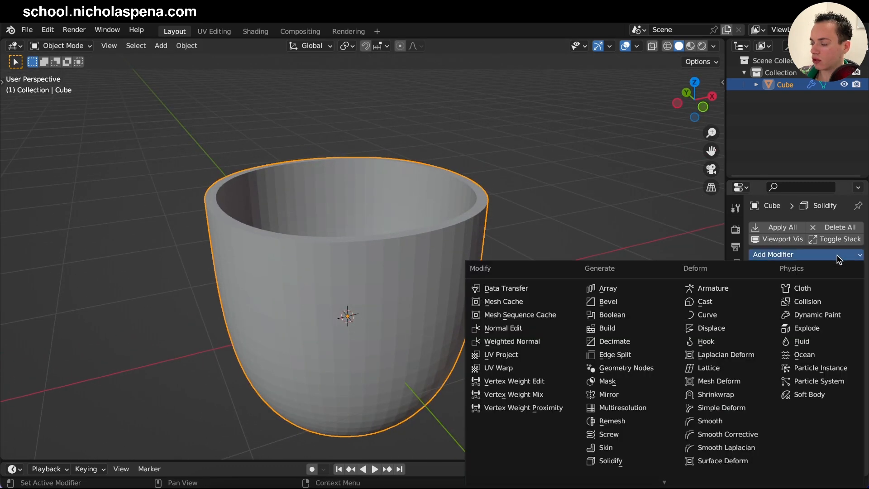
pyautogui.click(802, 288)
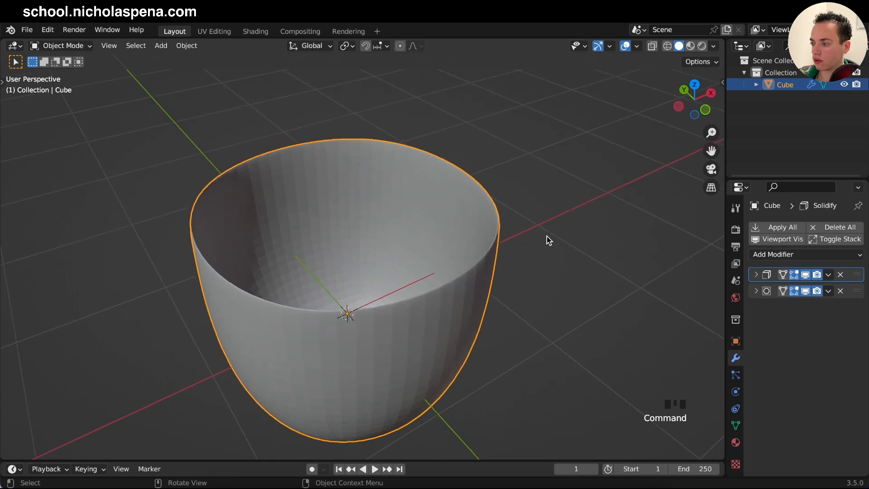
pyautogui.click(756, 273)
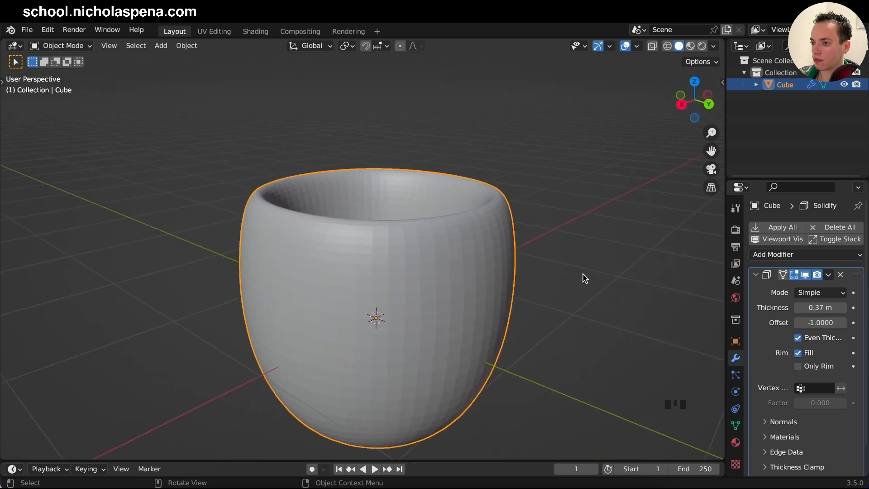
pyautogui.press('Tab')
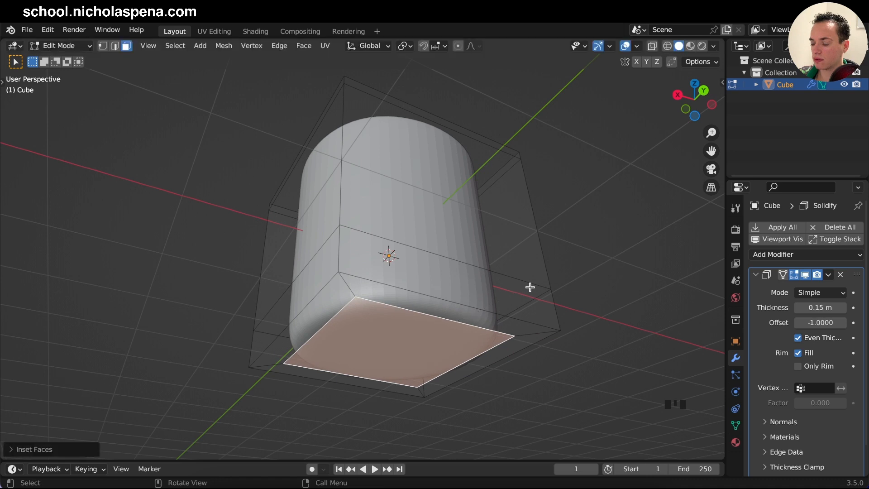
# Return to Object Mode and apply Shade Smooth to the cup.
pyautogui.press('Tab')
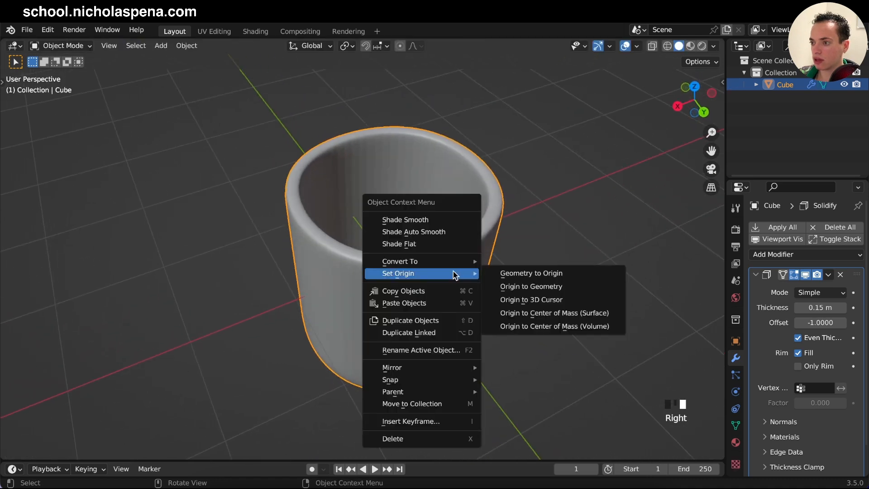
pyautogui.click(405, 219)
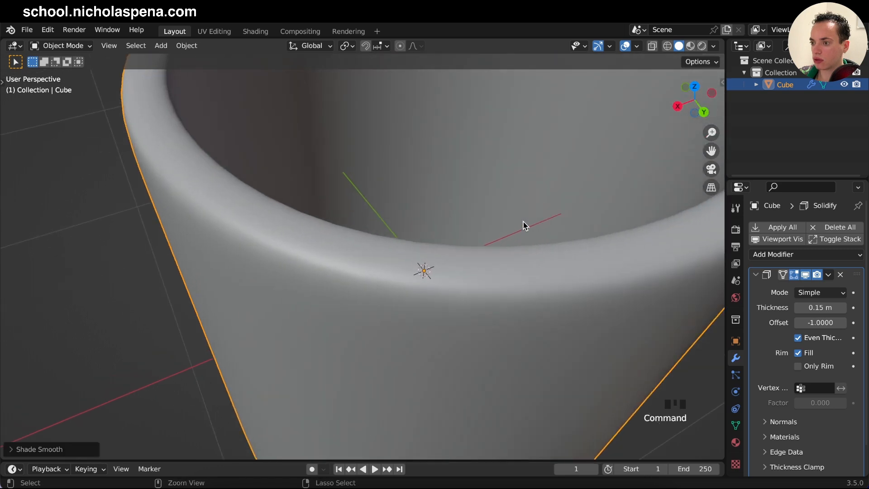
pyautogui.scroll(-3)
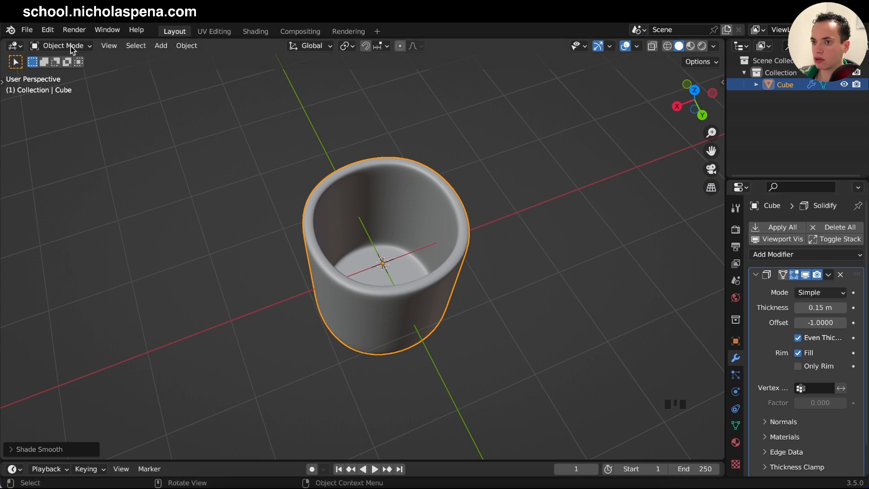
pyautogui.click(47, 29)
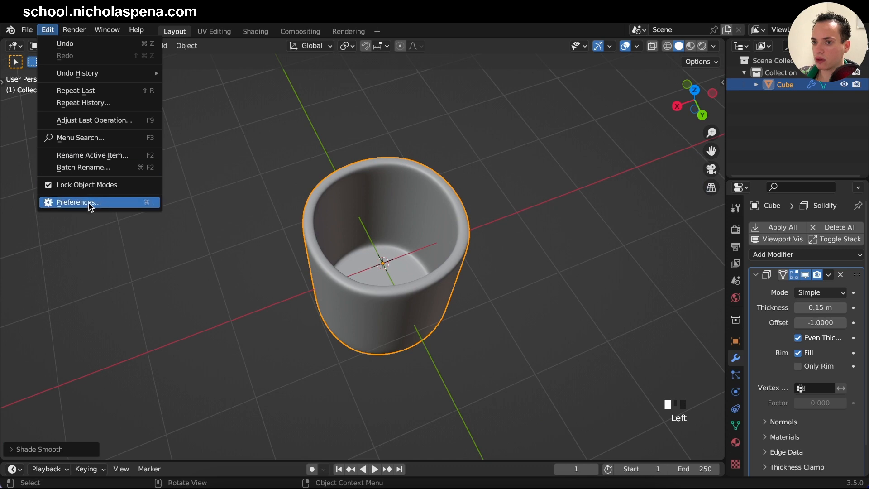
pyautogui.click(77, 202)
pyautogui.write('modi')
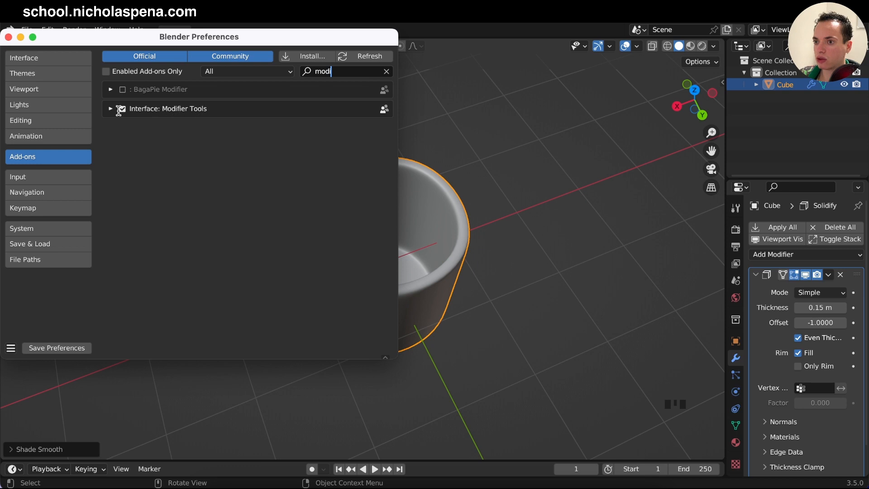
pyautogui.click(121, 109)
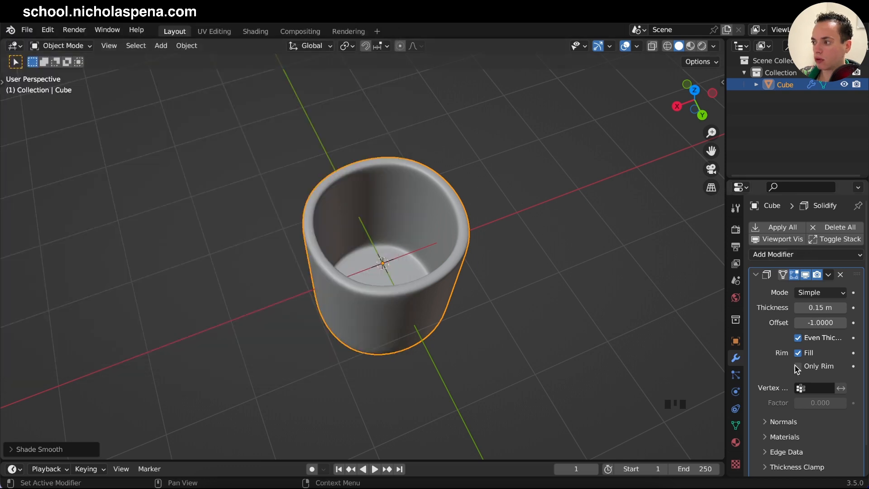
pyautogui.click(781, 227)
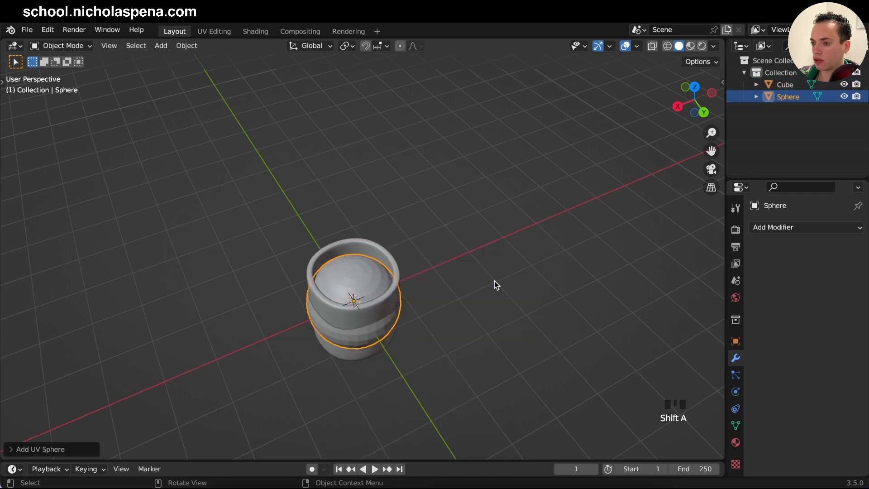
# Scale the new UV sphere down and place it above the cup.
pyautogui.press('s')
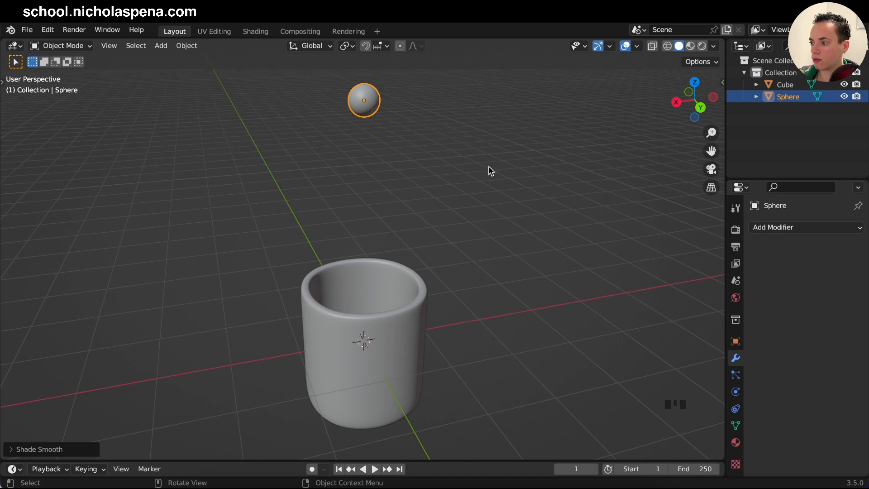
pyautogui.moveTo(493, 227)
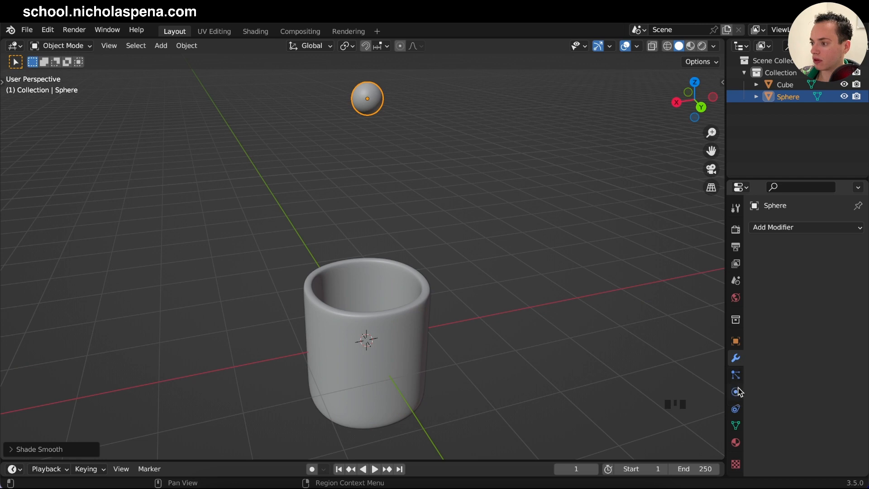
# Make the sphere an active rigid body and play the simulation.
pyautogui.click(736, 391)
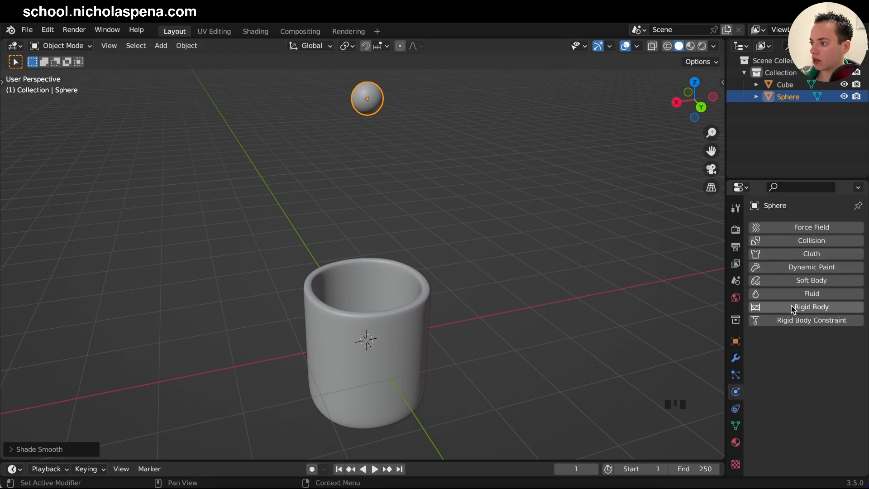
pyautogui.click(810, 306)
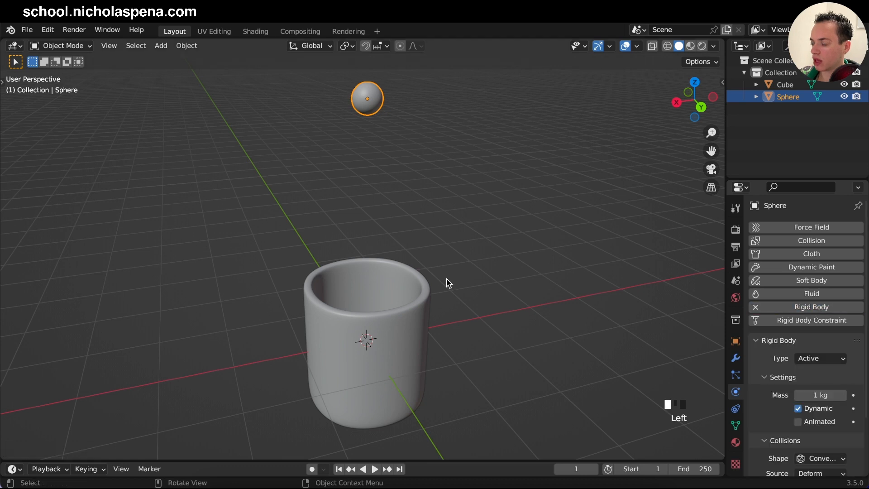
pyautogui.press('space')
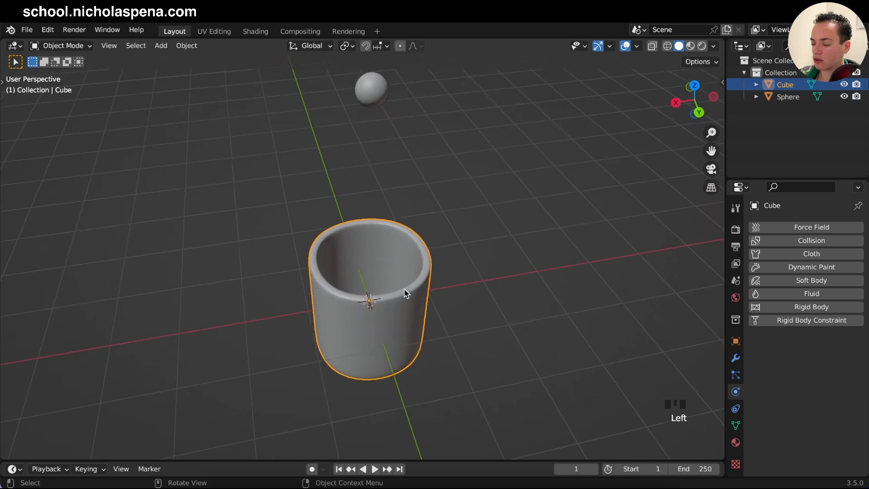
pyautogui.moveTo(812, 306)
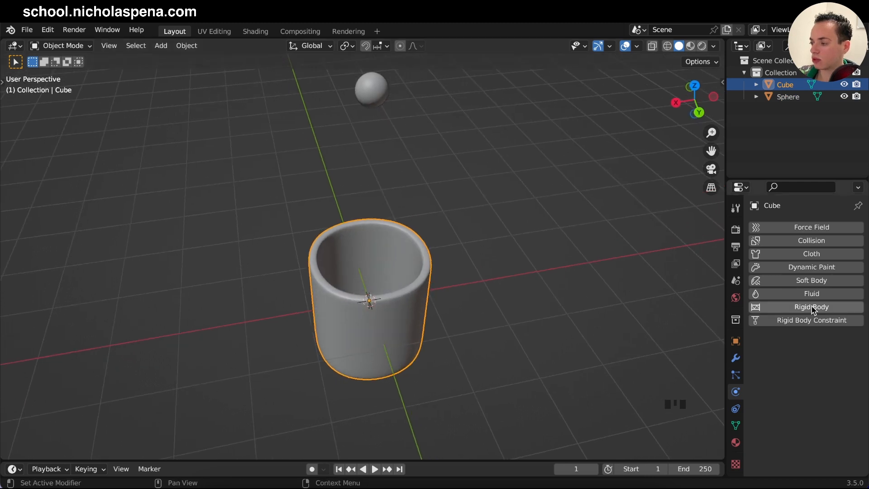
pyautogui.click(810, 307)
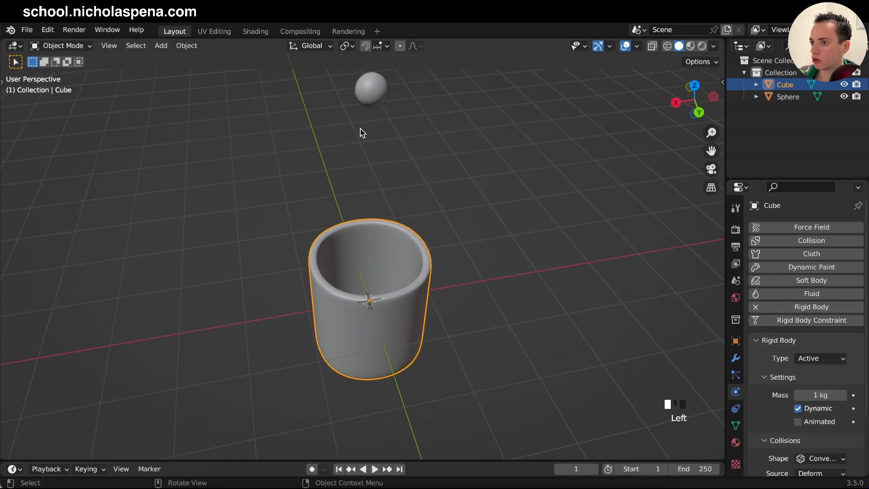
pyautogui.press('space')
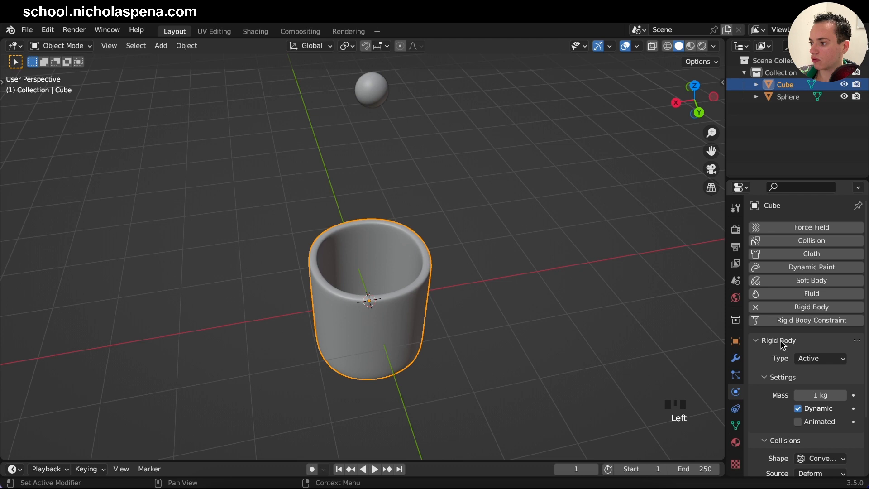
# Set the cup's rigid body type to Passive and stop playback.
pyautogui.click(820, 358)
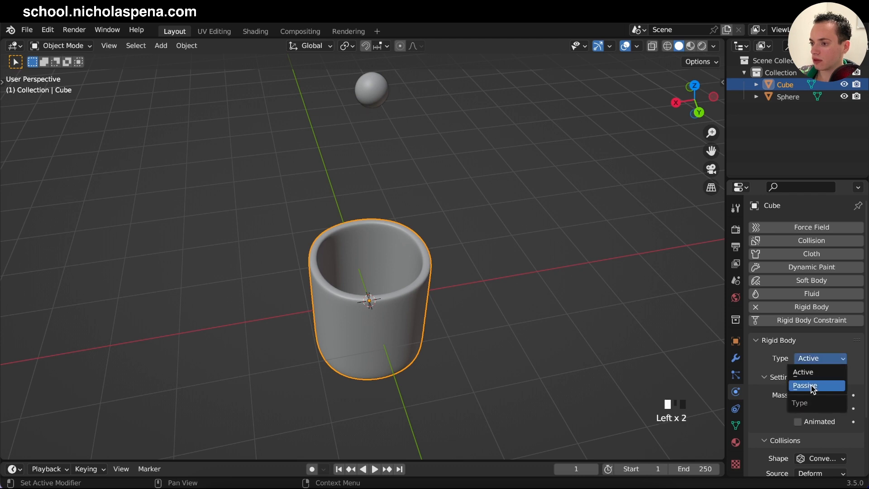
pyautogui.click(805, 385)
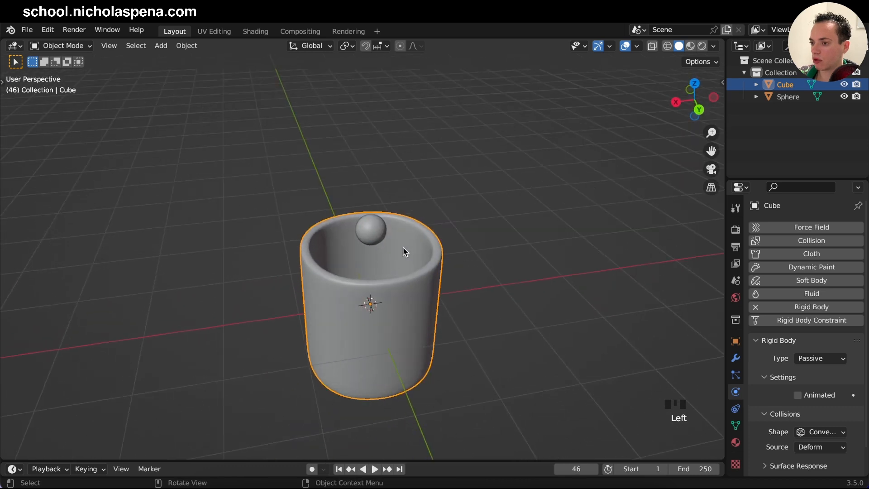
pyautogui.press('space')
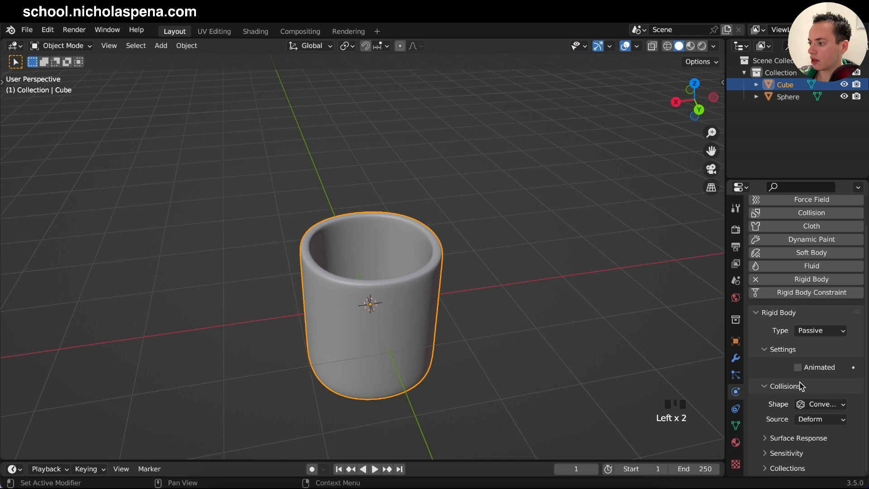
# Set the cup's rigid body collision shape to Mesh.
pyautogui.click(820, 403)
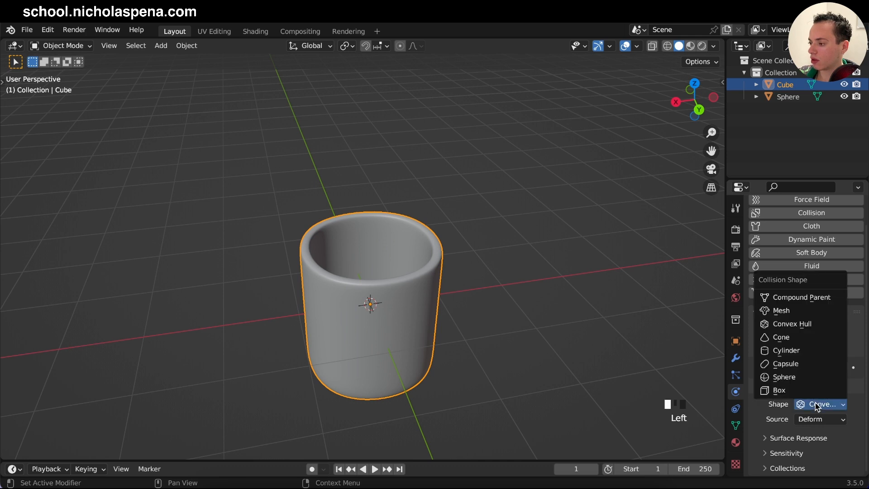
pyautogui.moveTo(782, 310)
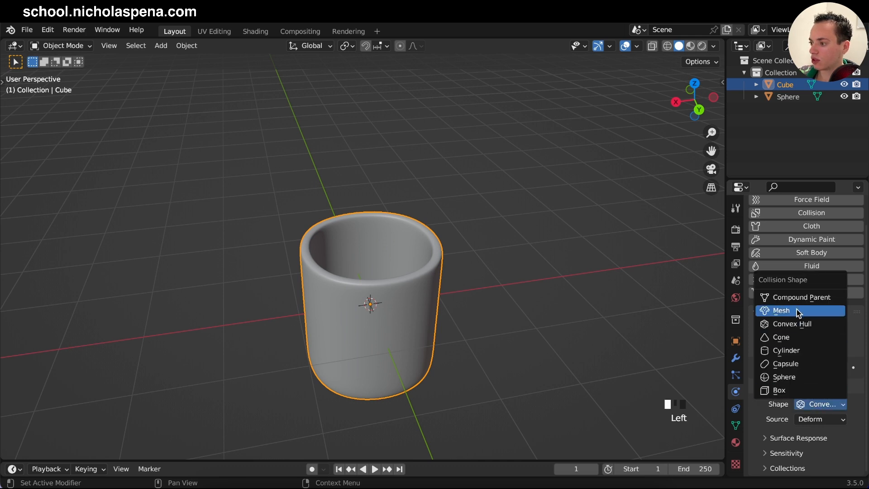
pyautogui.click(781, 311)
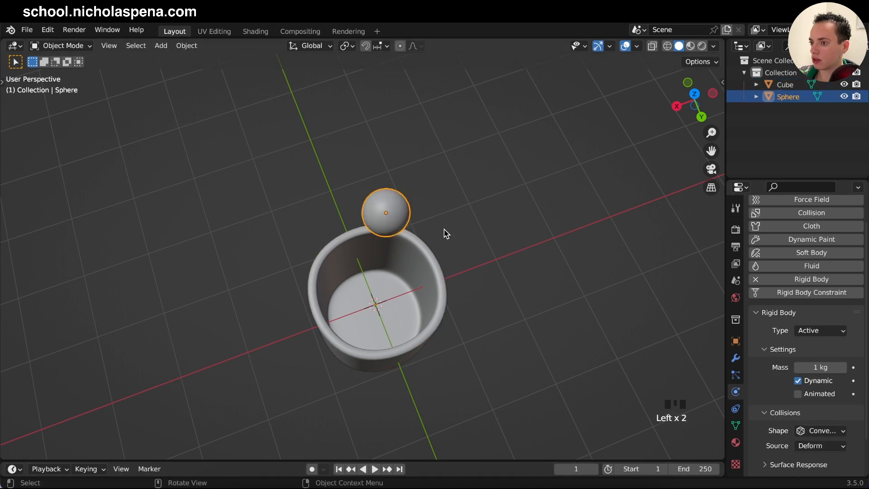
# Set the sphere's collision shape to Sphere and play the drop into the cup.
pyautogui.scroll(-3)
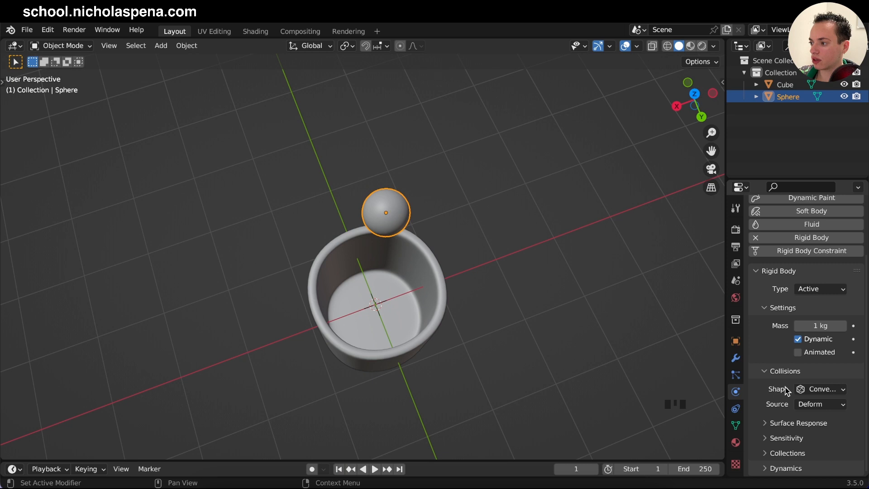
pyautogui.click(820, 389)
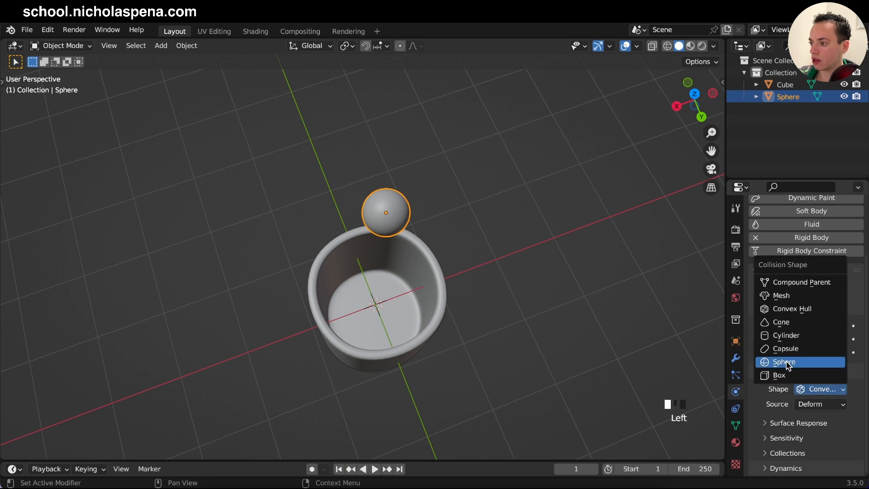
pyautogui.click(783, 361)
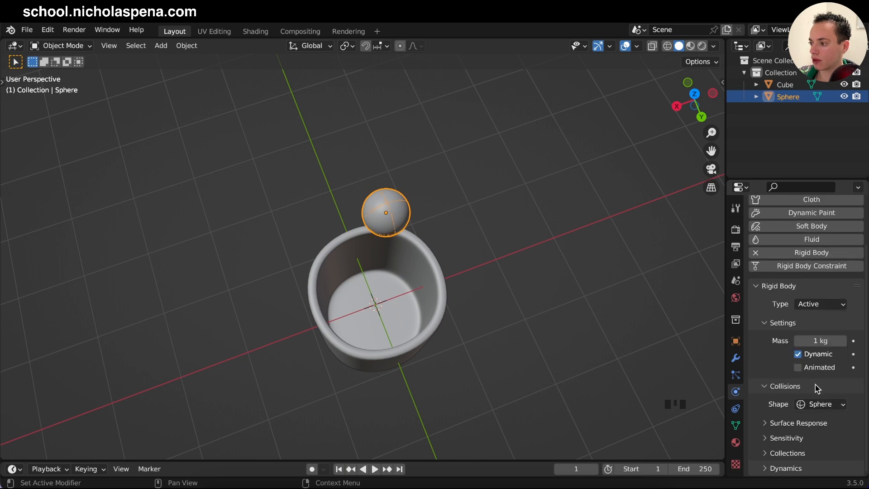
pyautogui.click(819, 403)
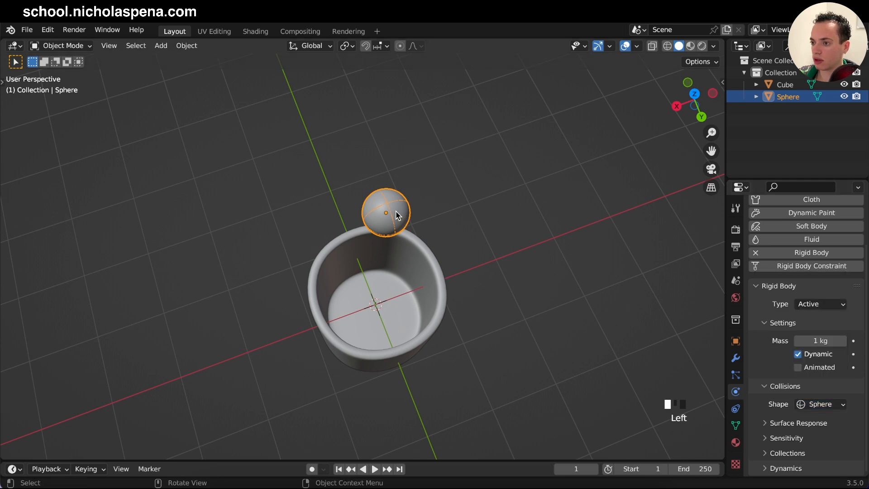
pyautogui.press('space')
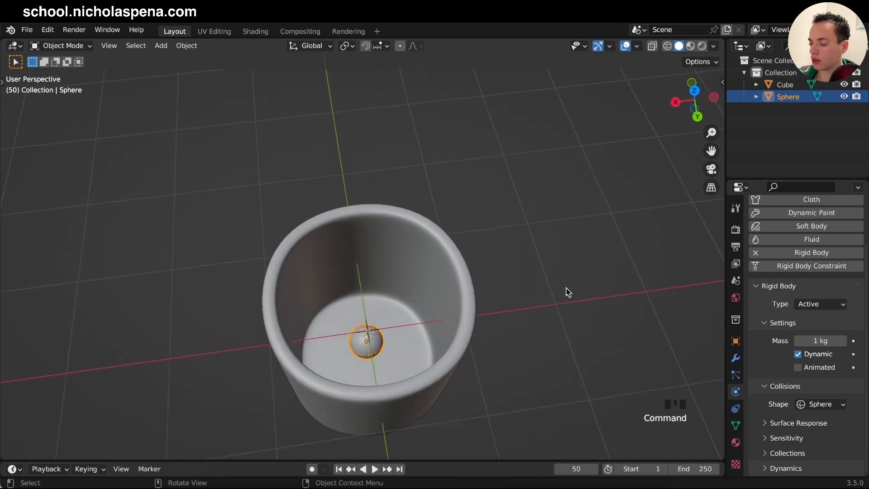
pyautogui.moveTo(710, 348)
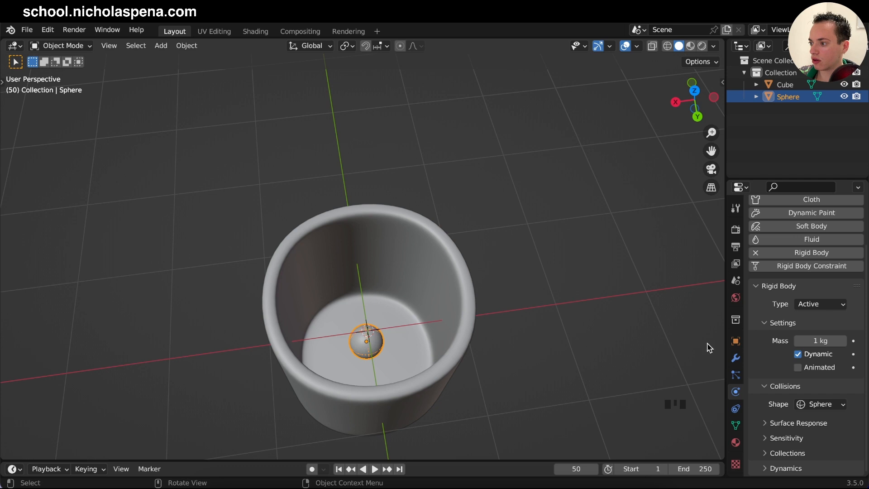
pyautogui.click(735, 341)
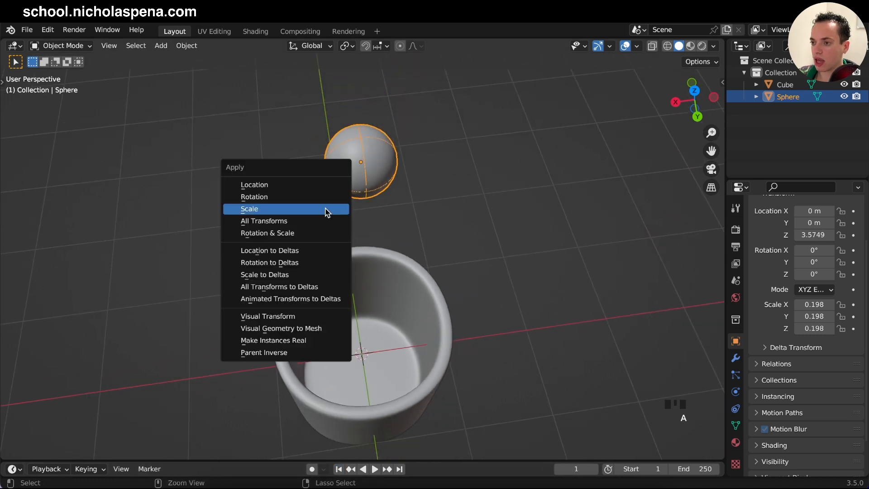
# Apply the sphere's scale so every axis reads 1.000.
pyautogui.click(249, 209)
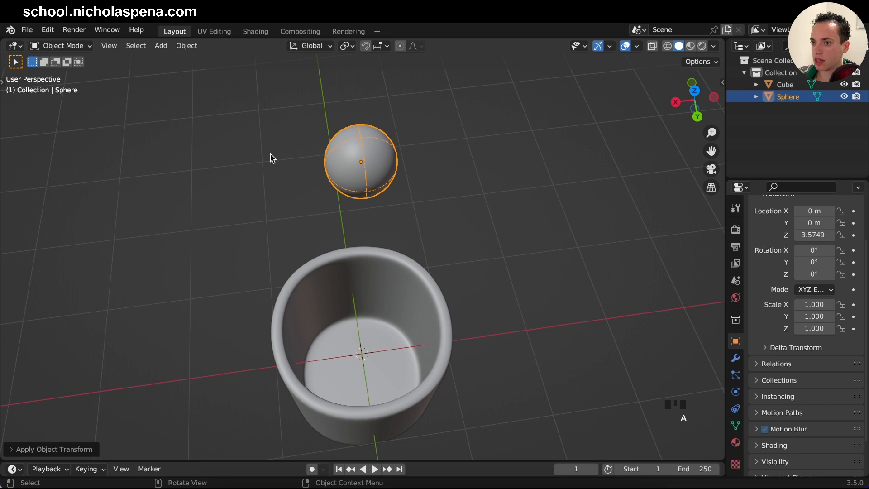
pyautogui.click(186, 45)
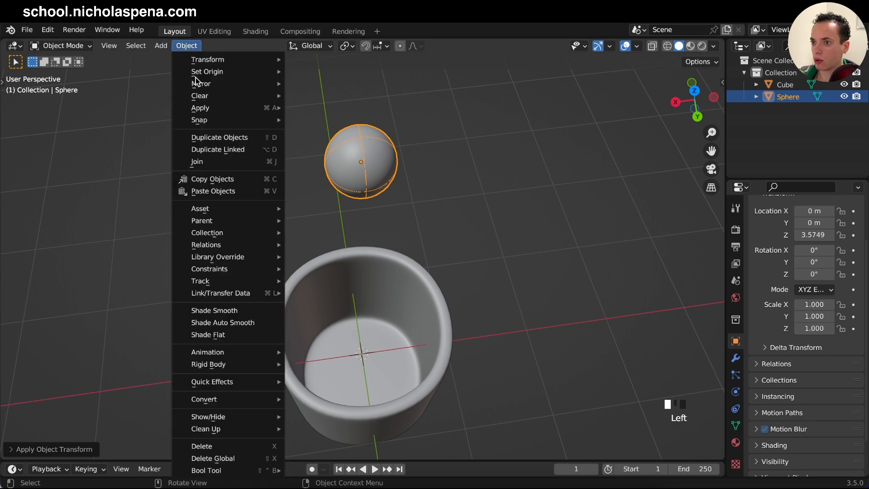
pyautogui.click(333, 133)
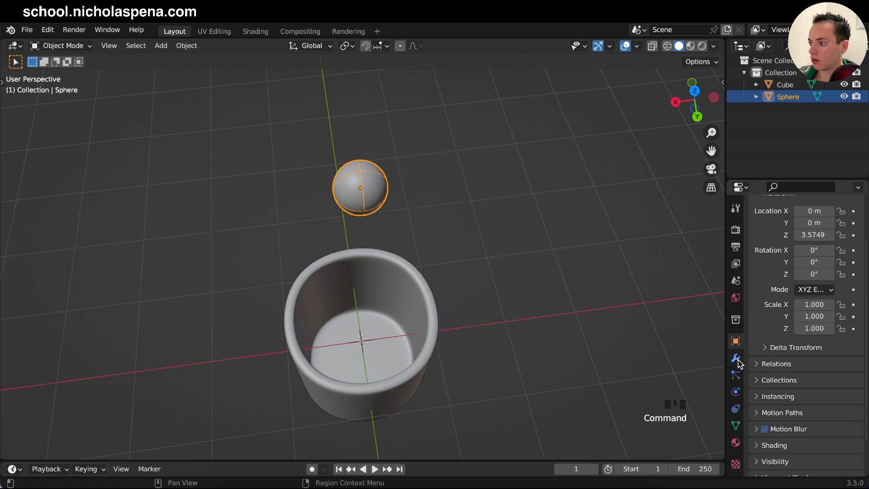
# Confirm the Cube's Physics tab shows a passive rigid body with Mesh collisions.
pyautogui.click(735, 357)
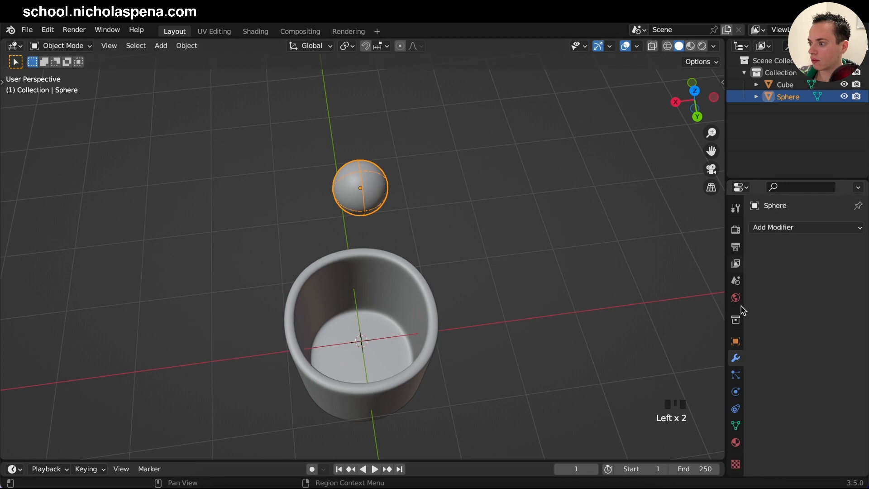
pyautogui.click(735, 374)
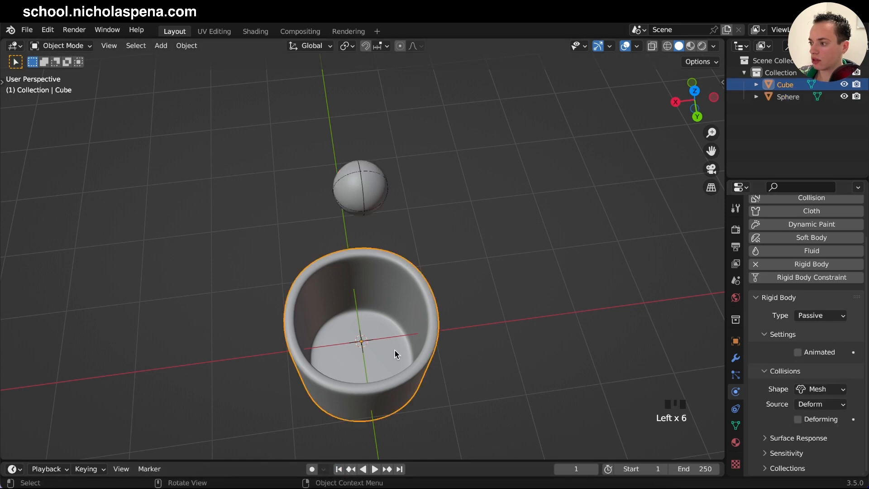
pyautogui.moveTo(467, 334)
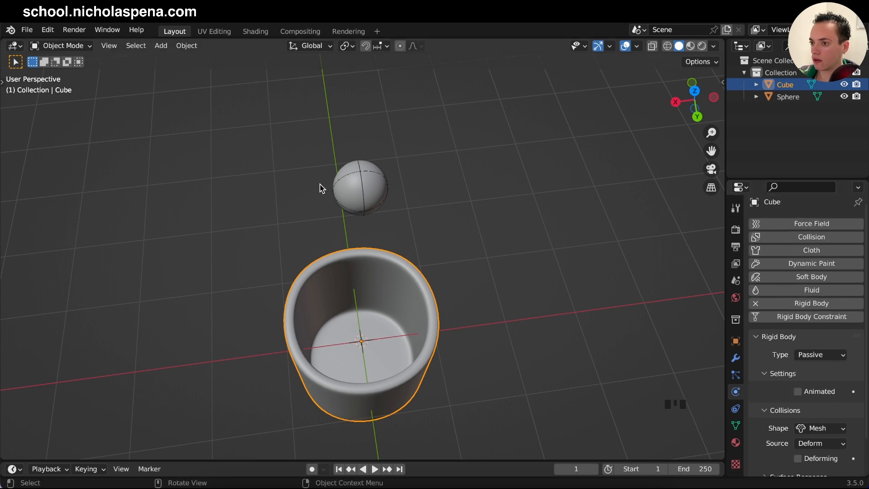
pyautogui.click(360, 185)
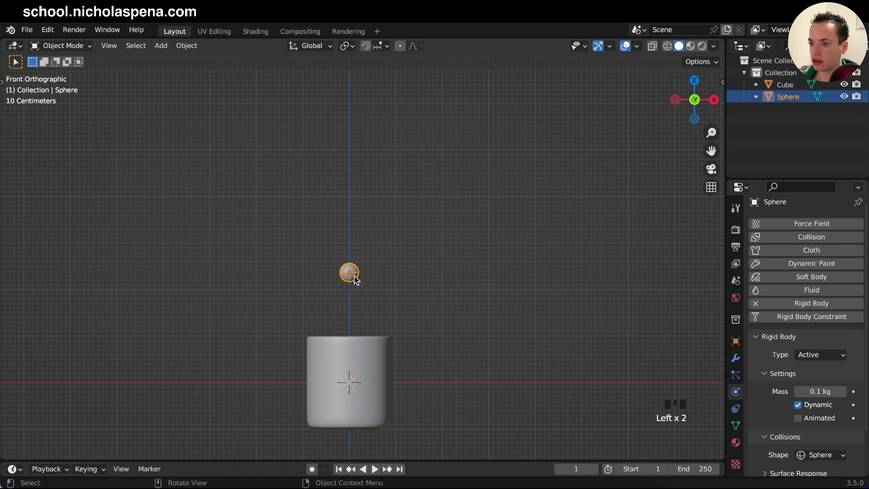
# Duplicate the sphere upward, repeat twice more to stack balls, then play the simulation.
pyautogui.press('shift+d')
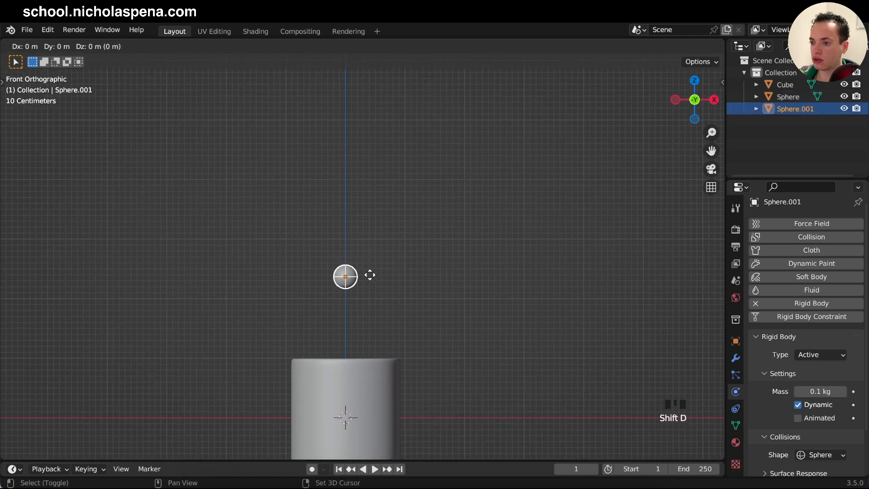
pyautogui.moveTo(345, 275); pyautogui.dragTo(345, 231)
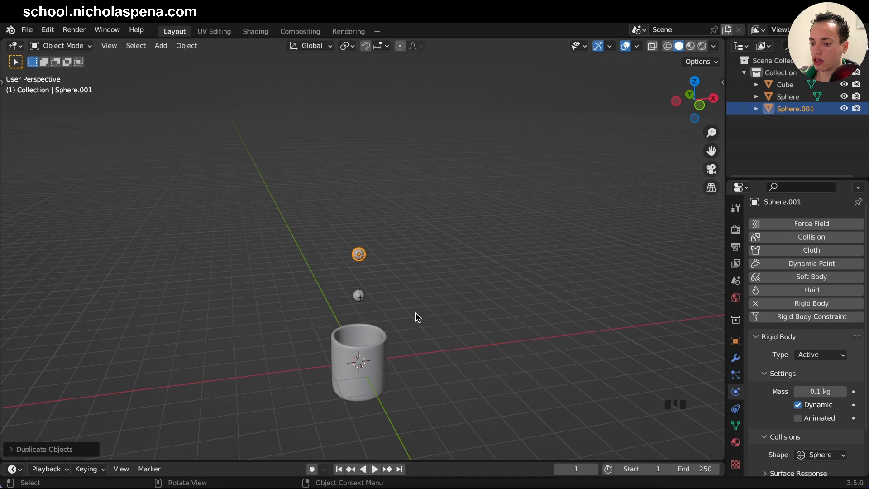
pyautogui.press('shift+r')
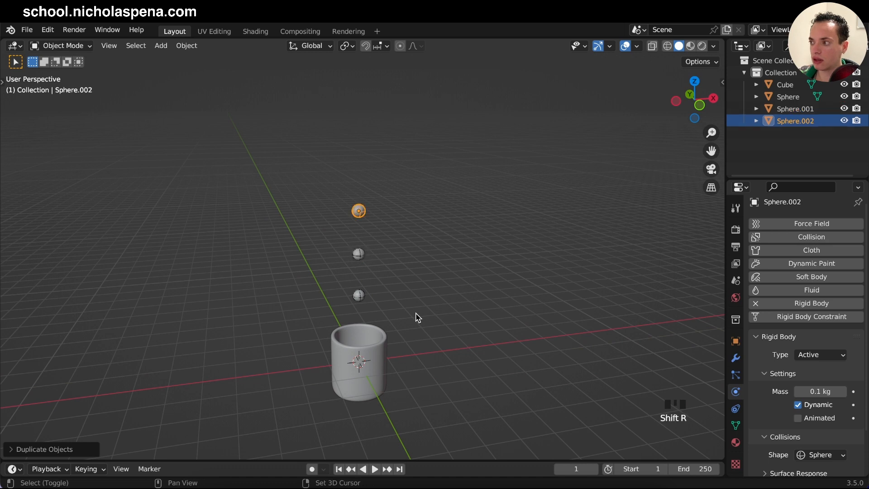
pyautogui.press('shift+r')
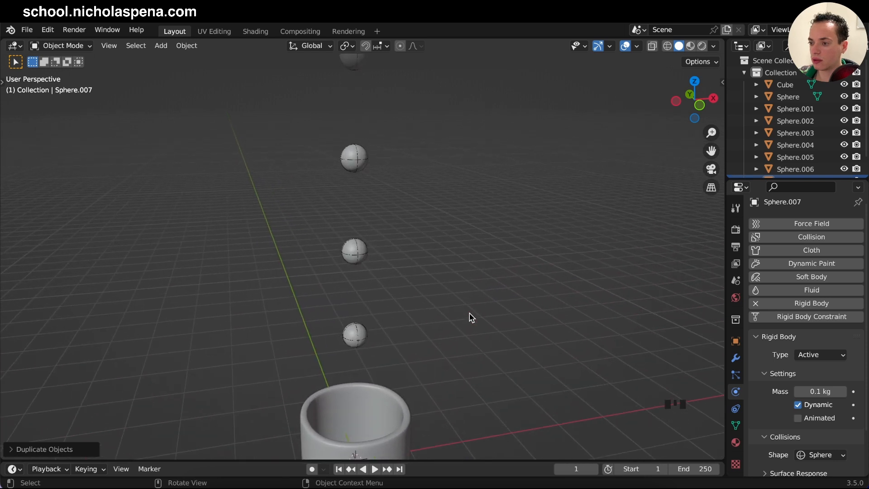
pyautogui.press('space')
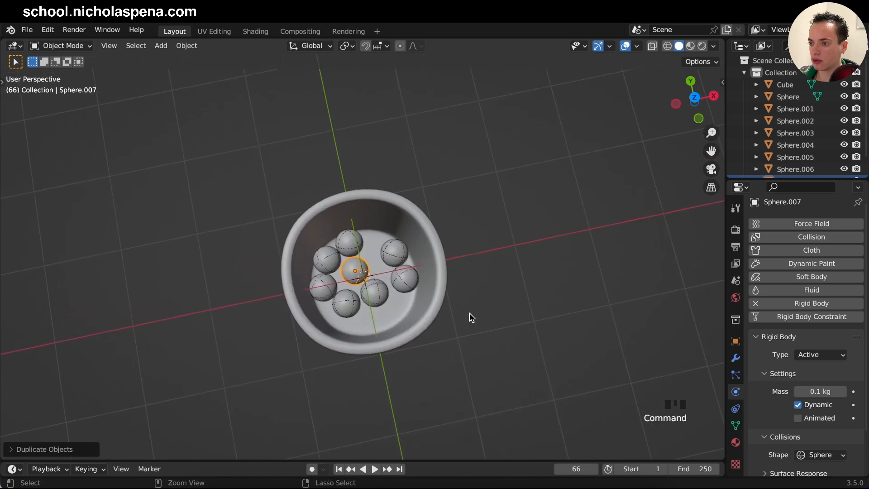
pyautogui.press('space')
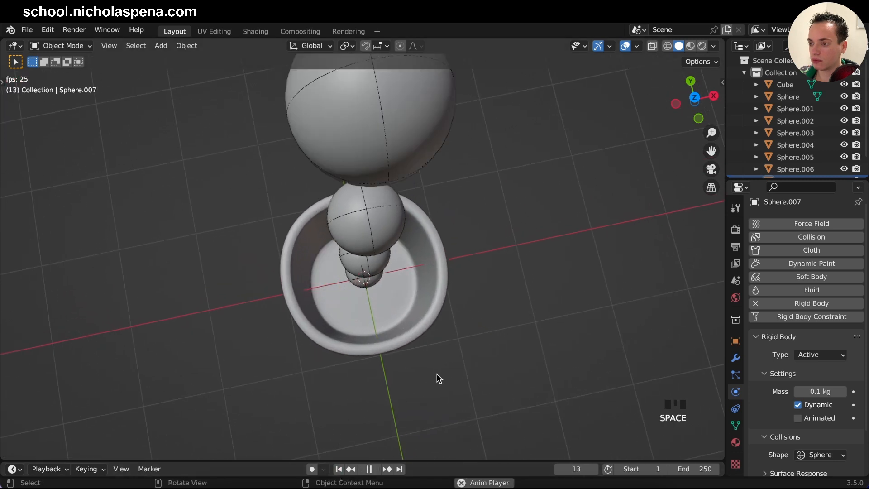